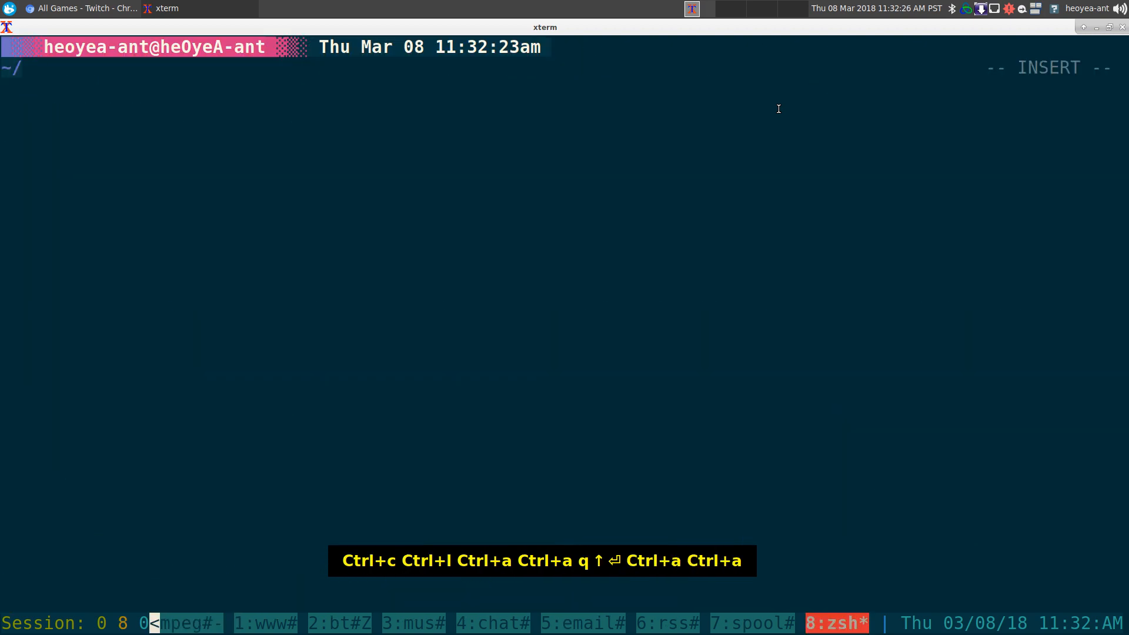
Step: Enter the command 'twitch-curses' at the zsh prompt without running it yet
type("twitch-curses")
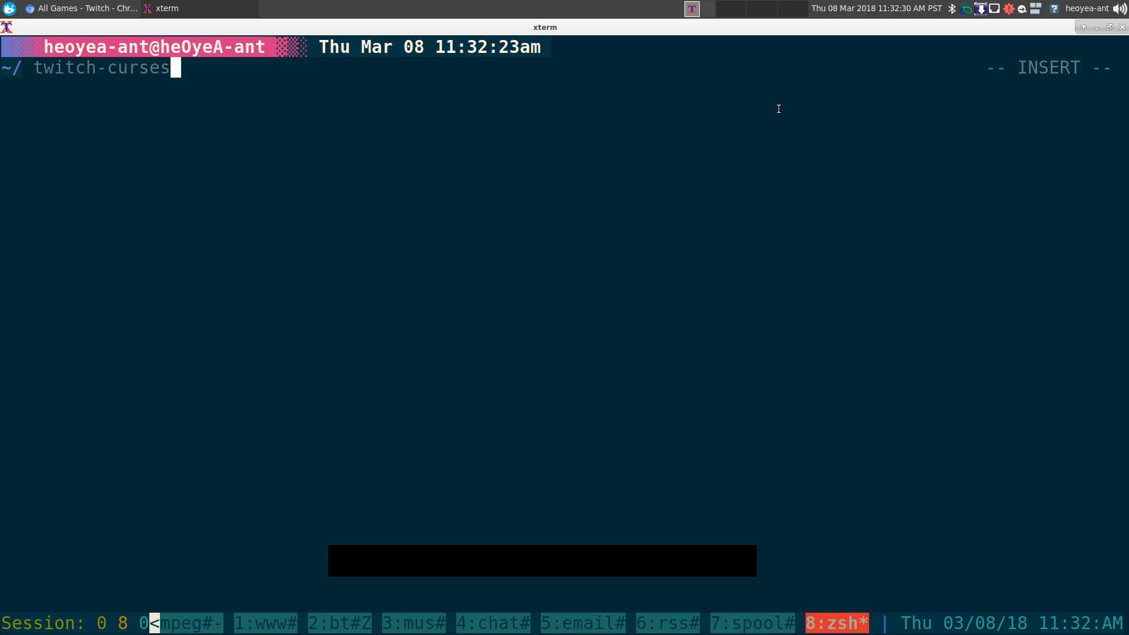
Step: Launch twitch-curses and open the live Counter-Strike: Global Offensive stream list
key("Return")
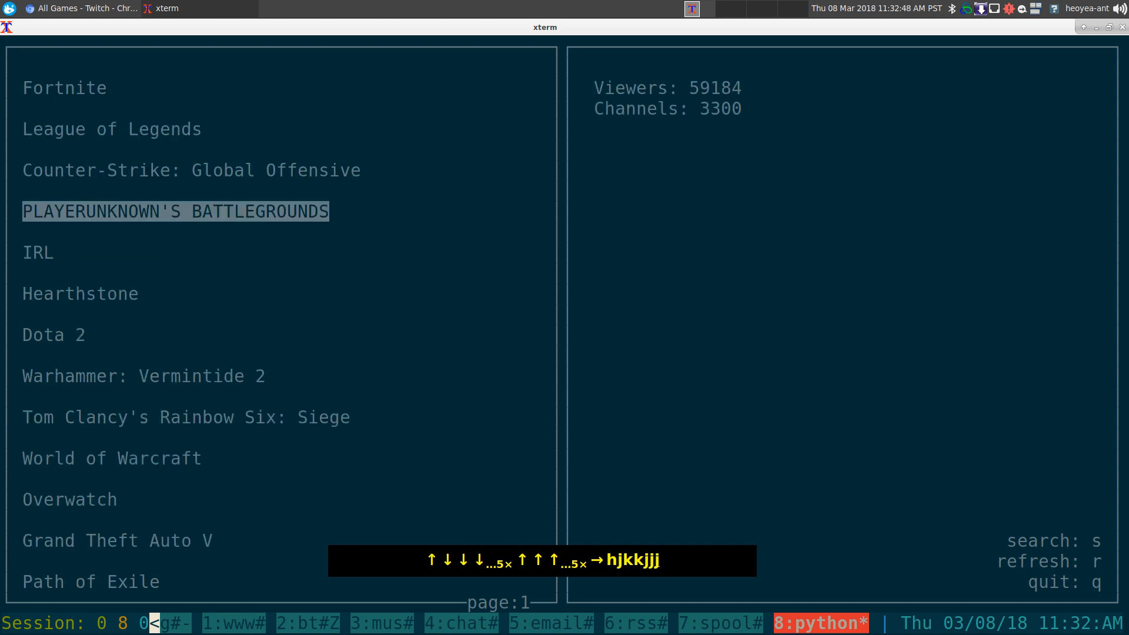
key("k")
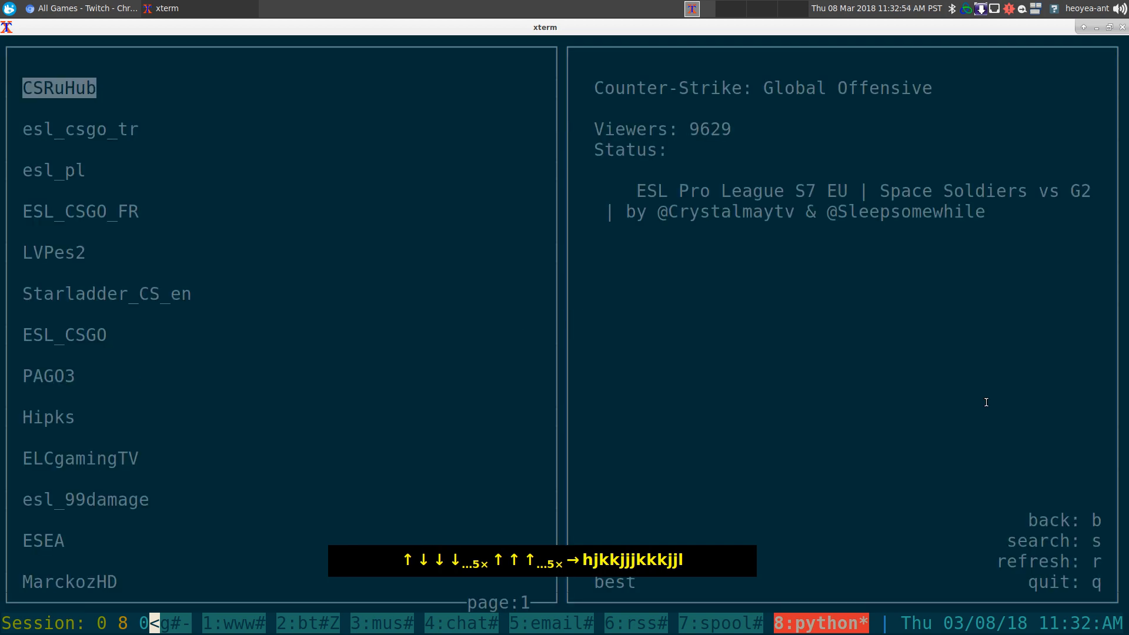
Step: Move through the CS:GO streams viewing details, reaching page 2 with Jay_TB shown
key("j")
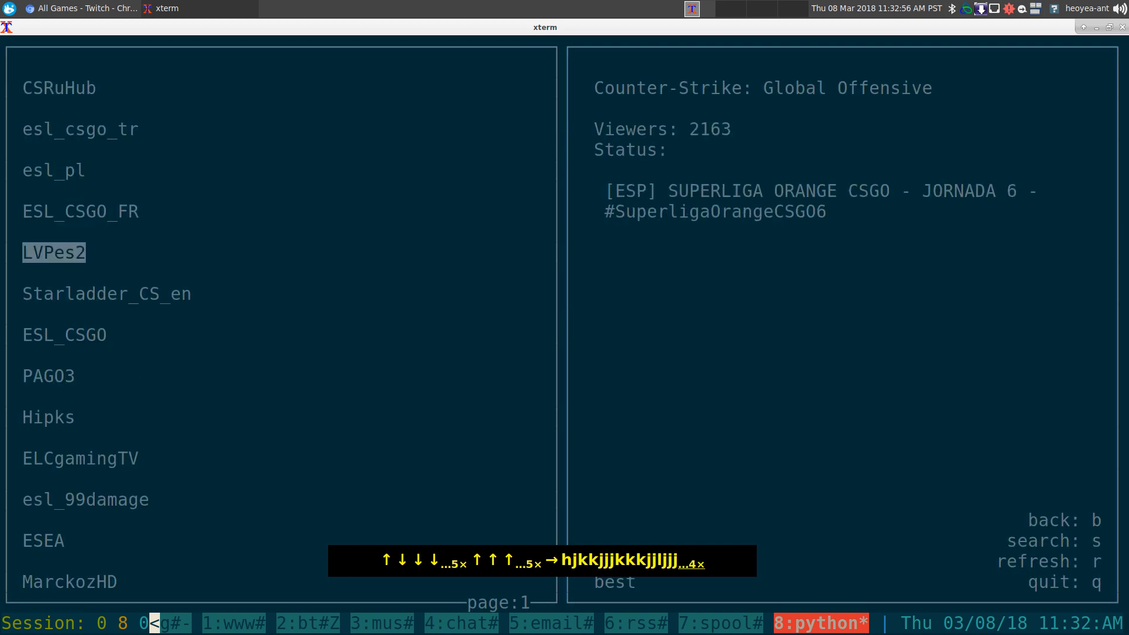
key("k")
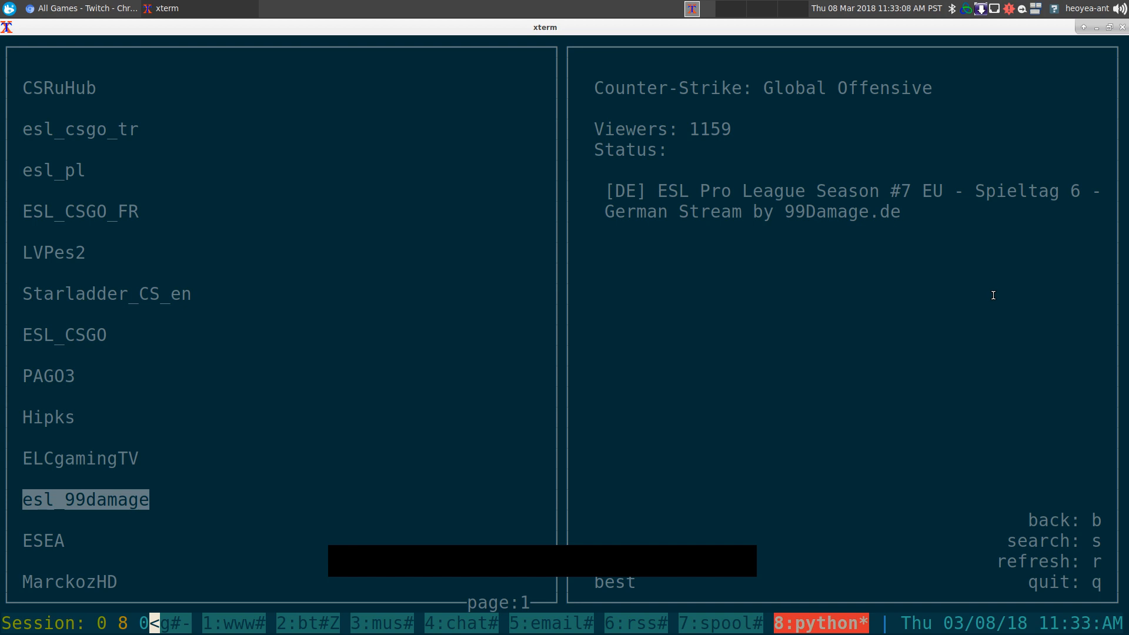
key("b")
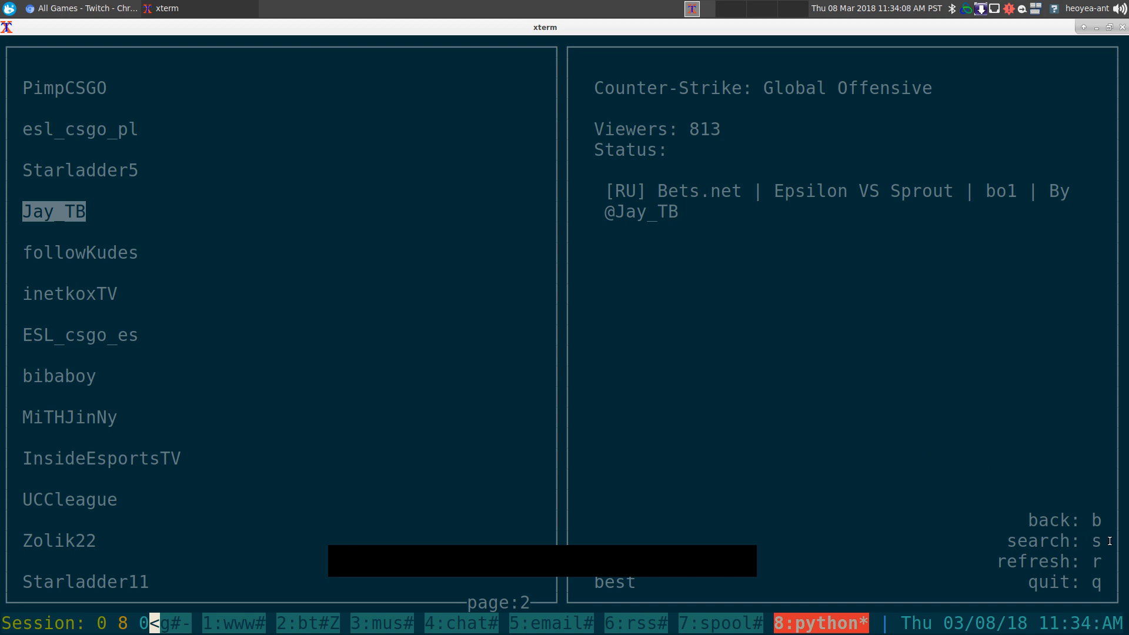
mouse_move(984, 456)
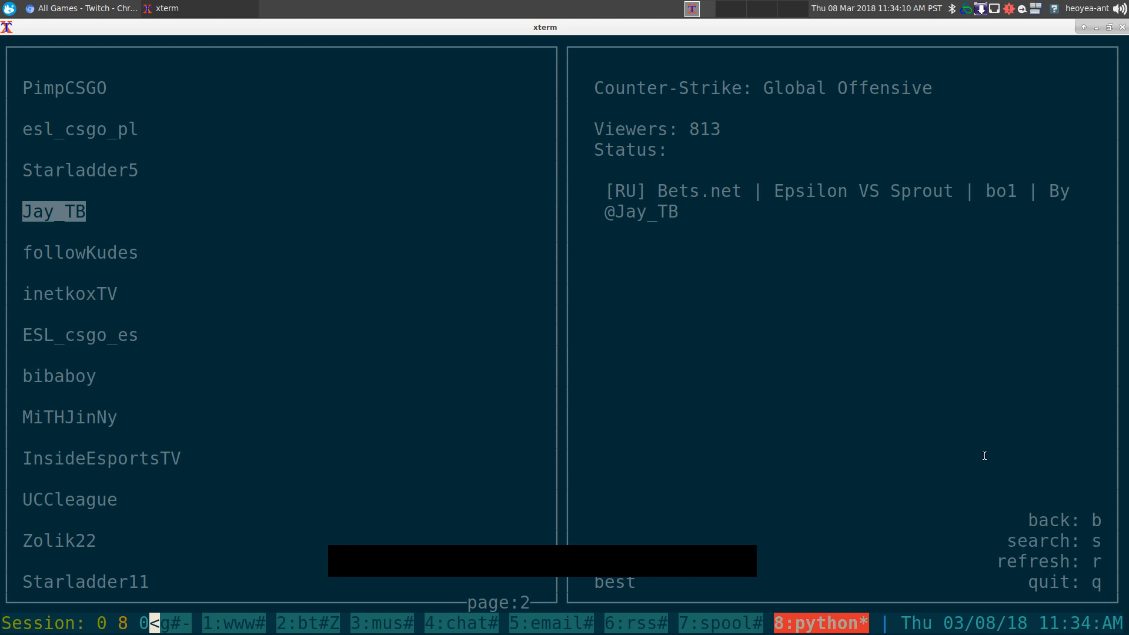
Step: Search streams for 'age of empires', listing Age of Empires: Definitive Edition channels
key("s")
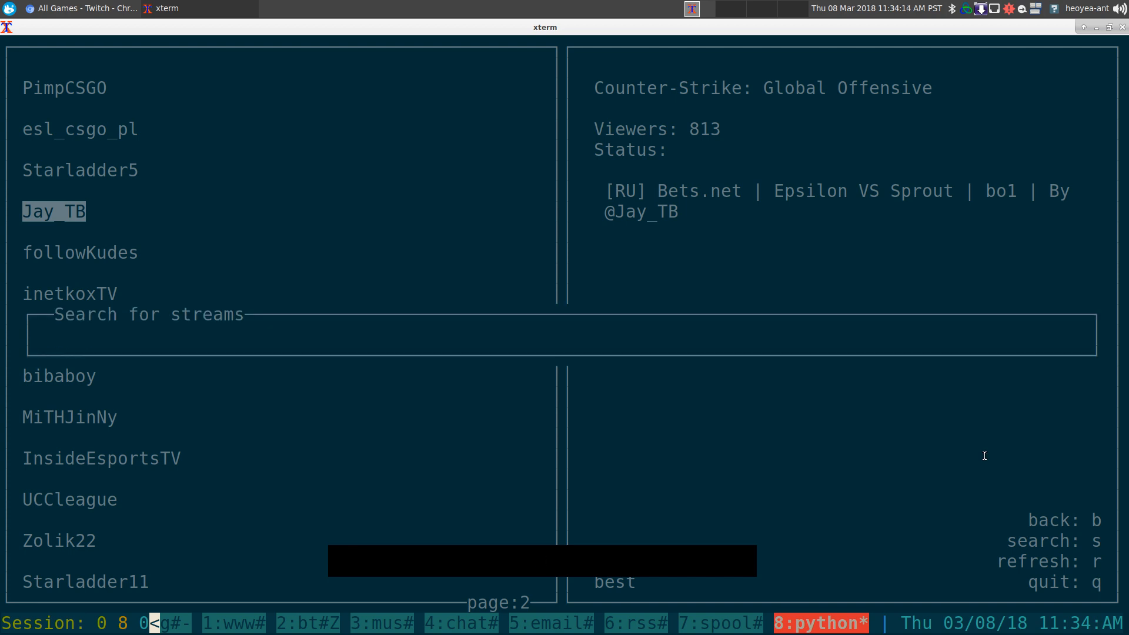
type("age of")
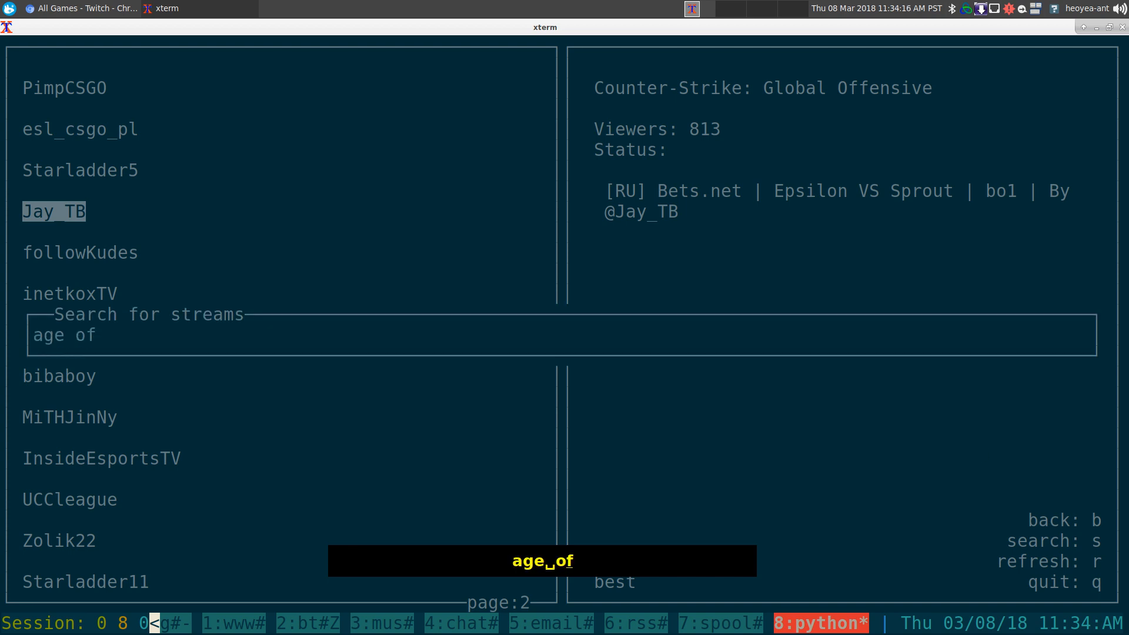
type("empi")
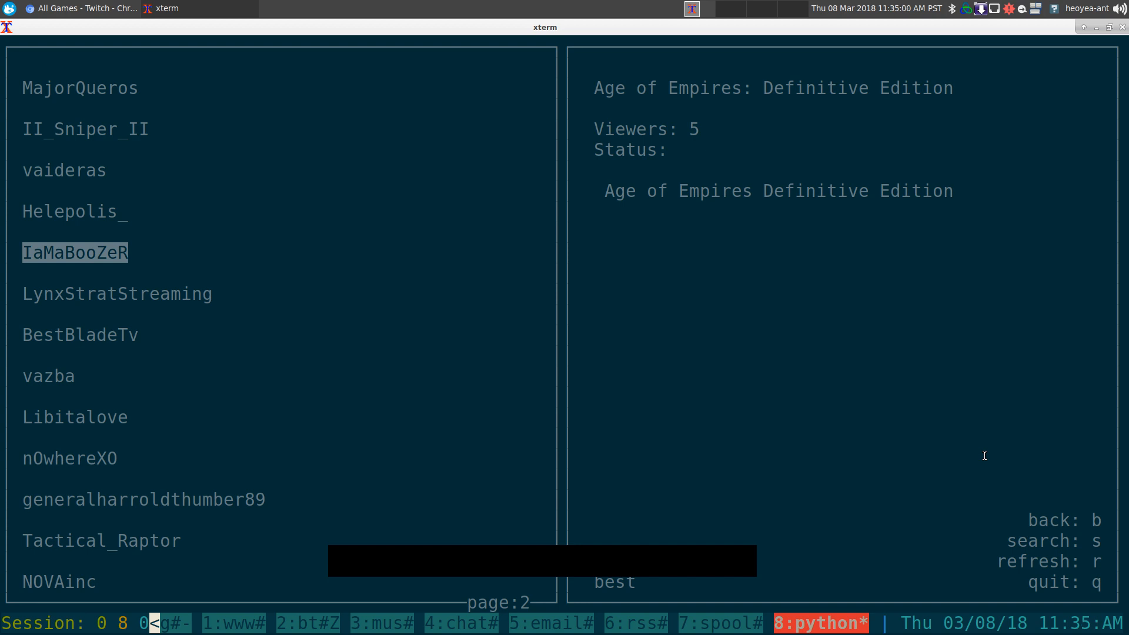
Step: Quit twitch-curses and open ~/.streamlinkrc in vim via tab completion
key("q")
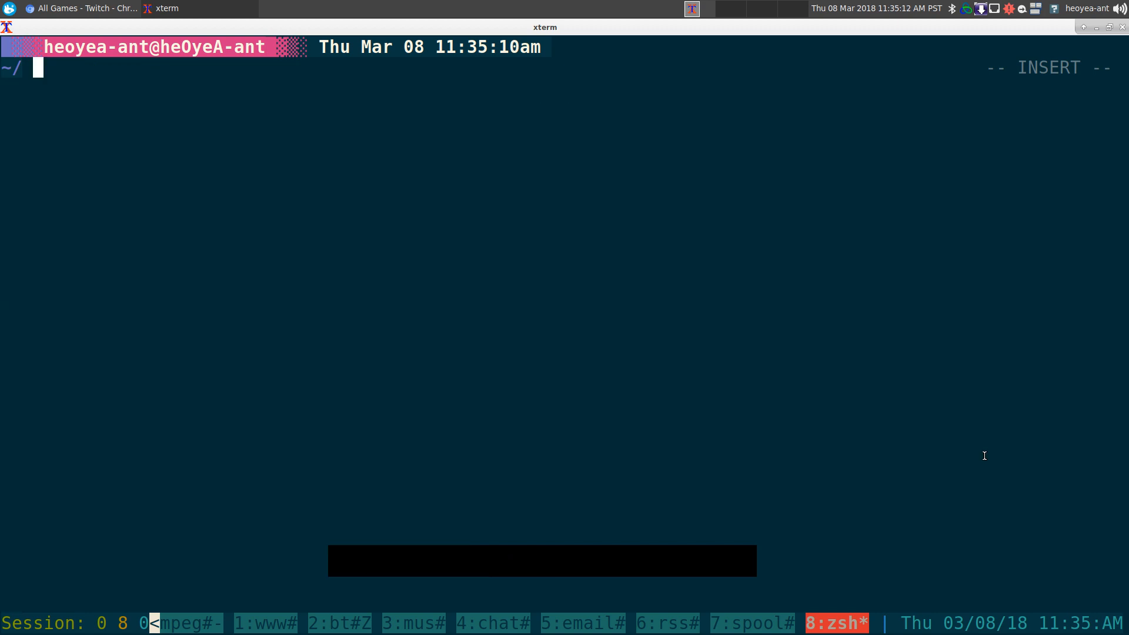
type("c-strea")
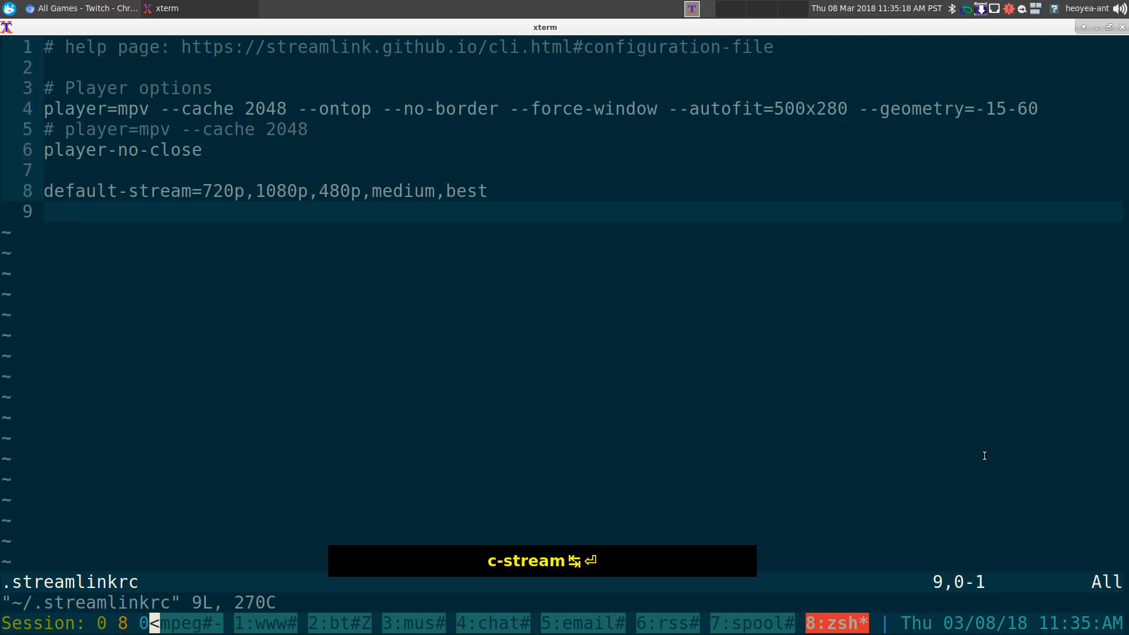
key("Escape")
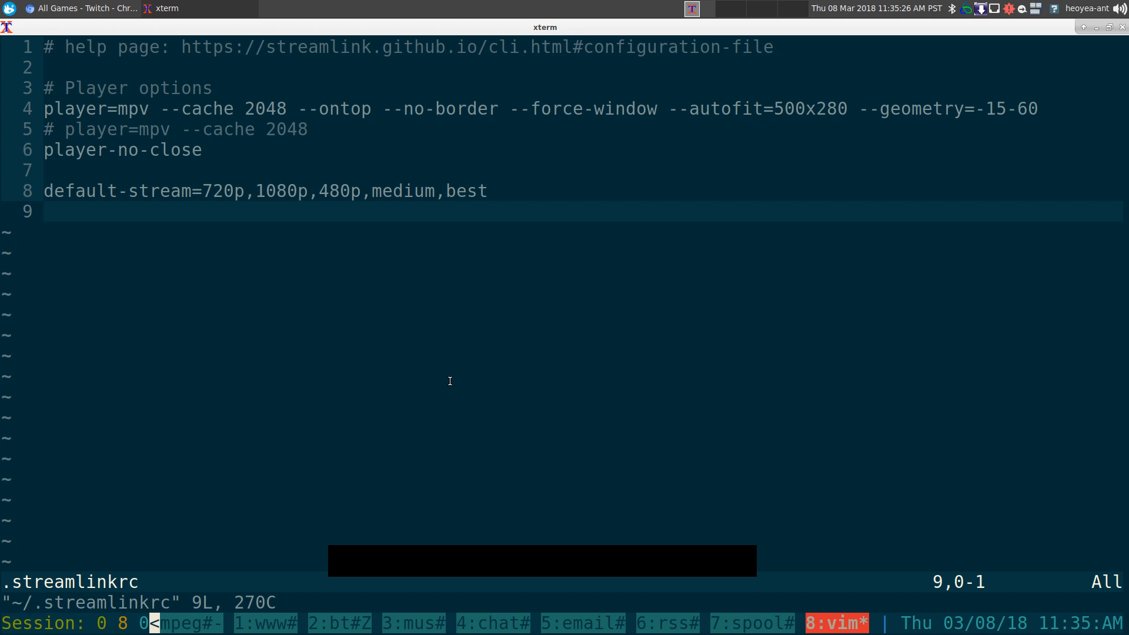
key("Escape")
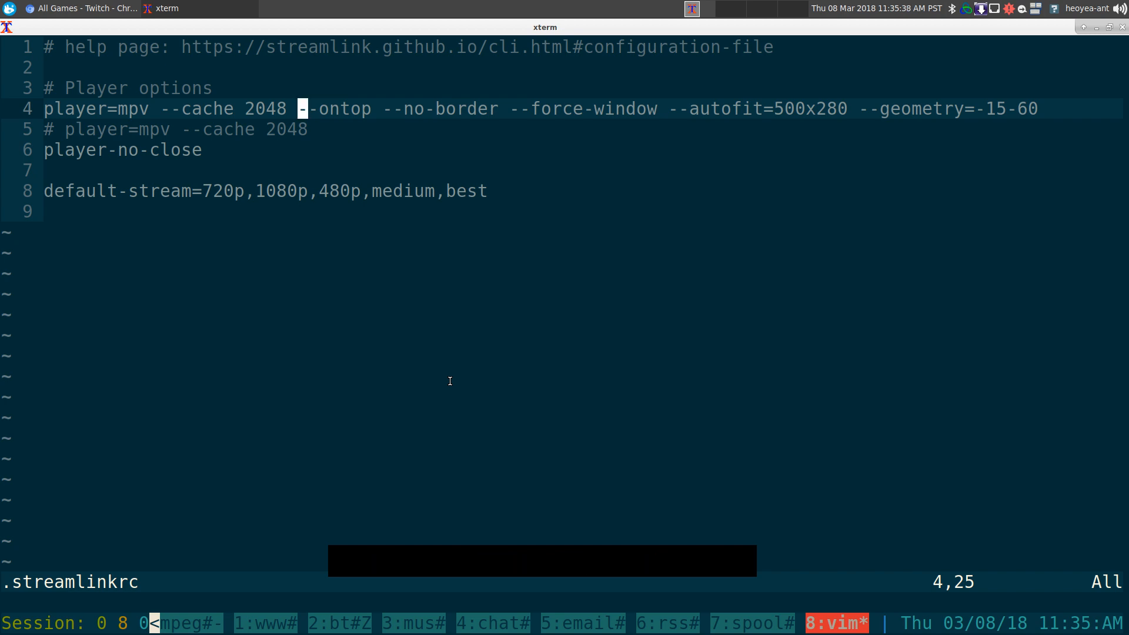
mouse_move(968, 461)
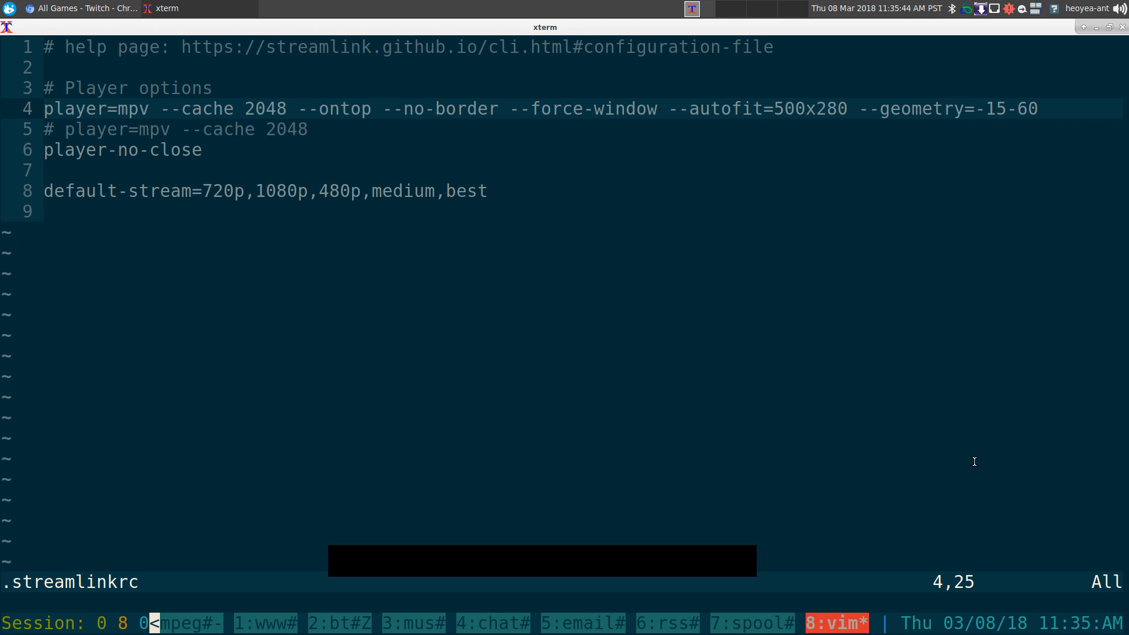
key("V")
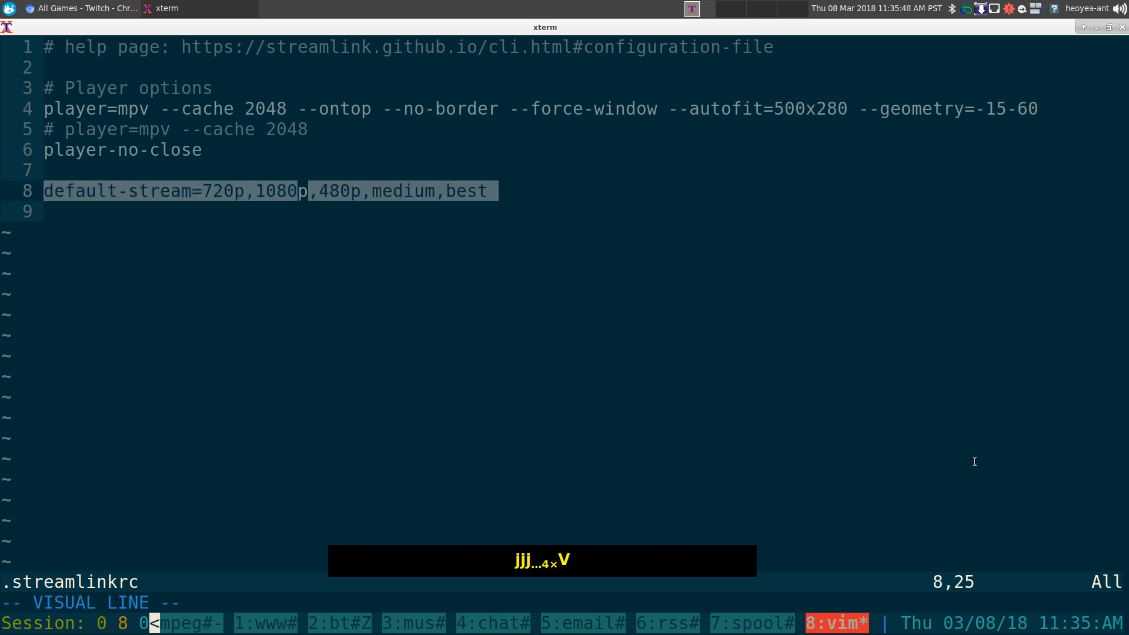
key("Escape")
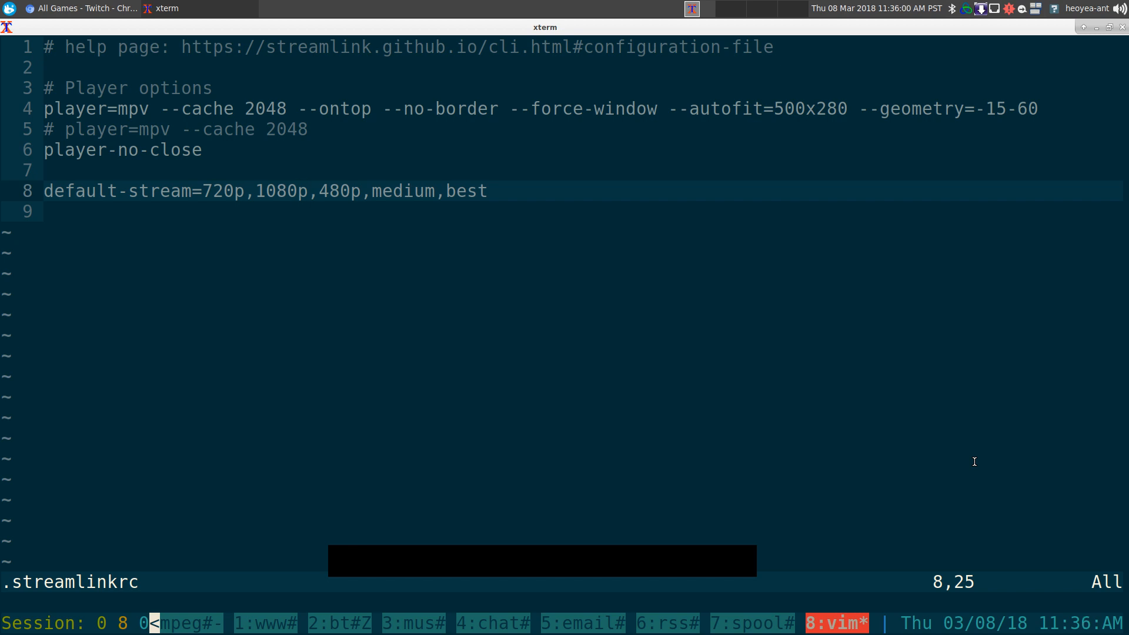
key("h")
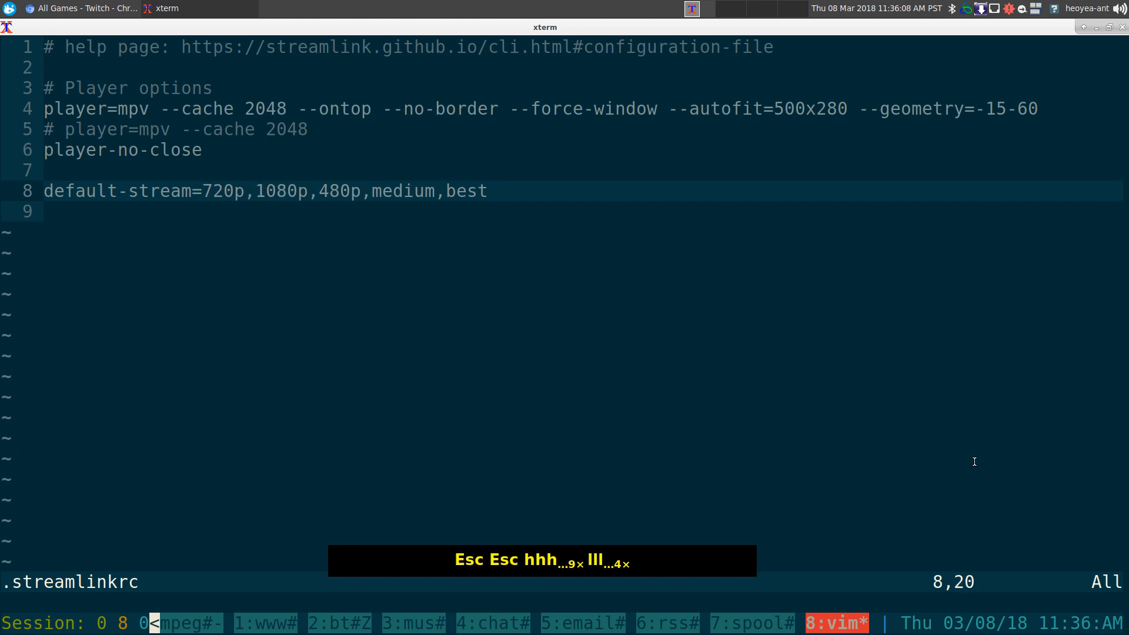
key("h")
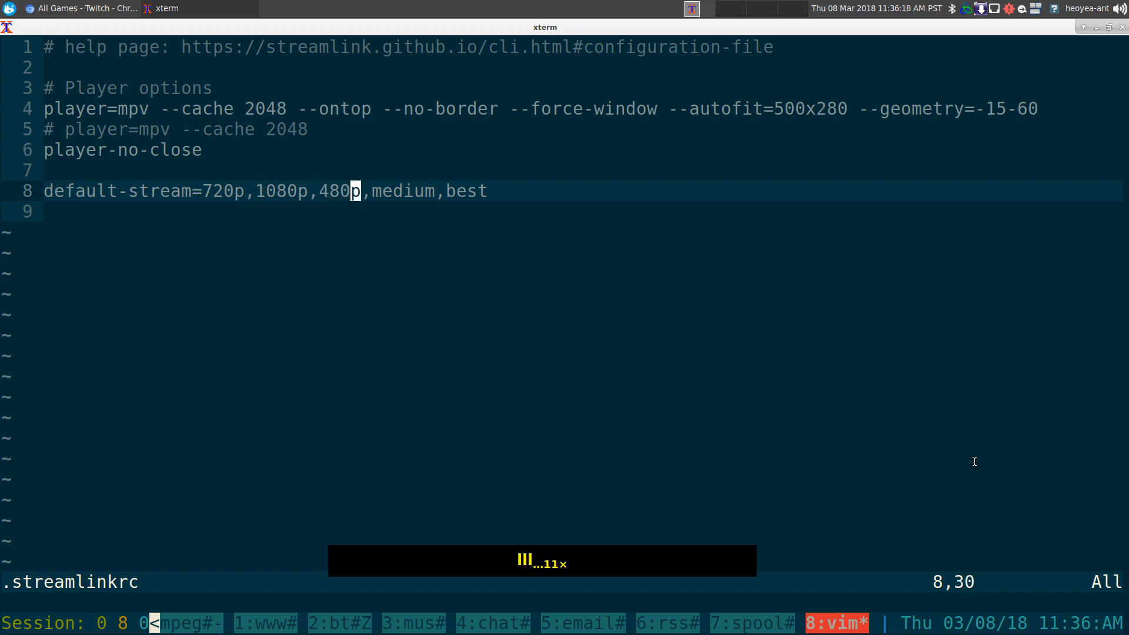
key("w")
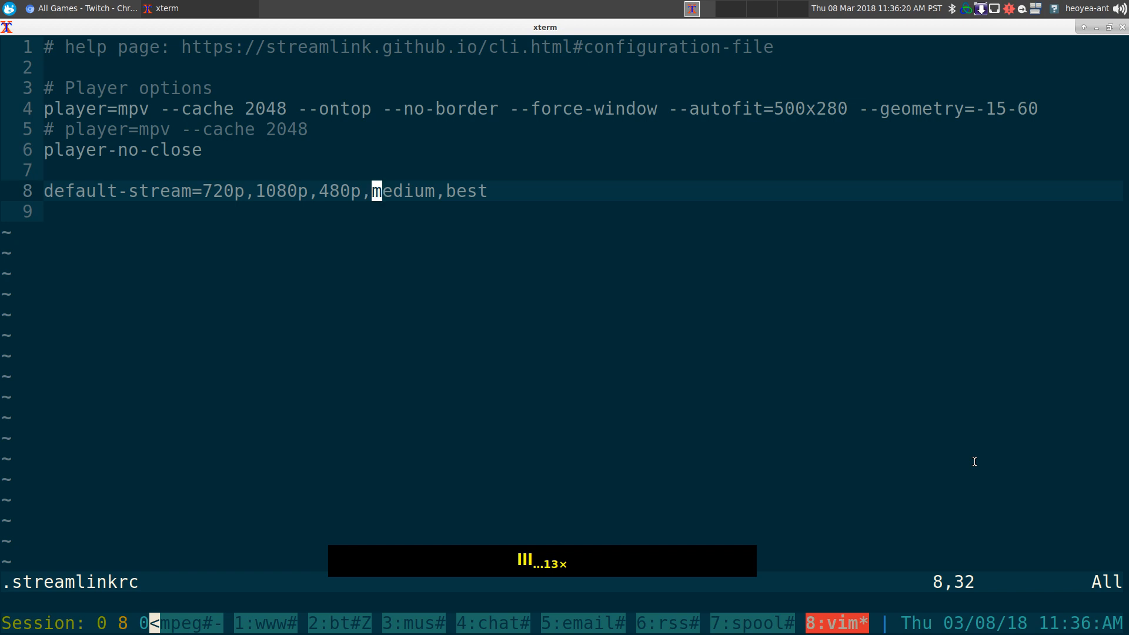
key("h")
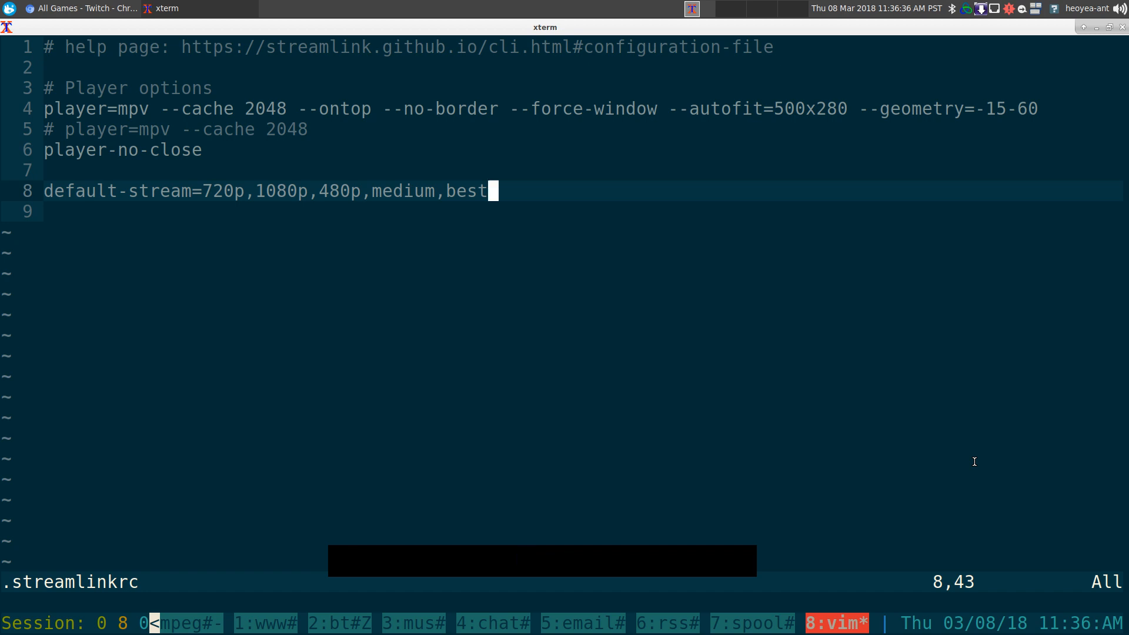
key("Escape")
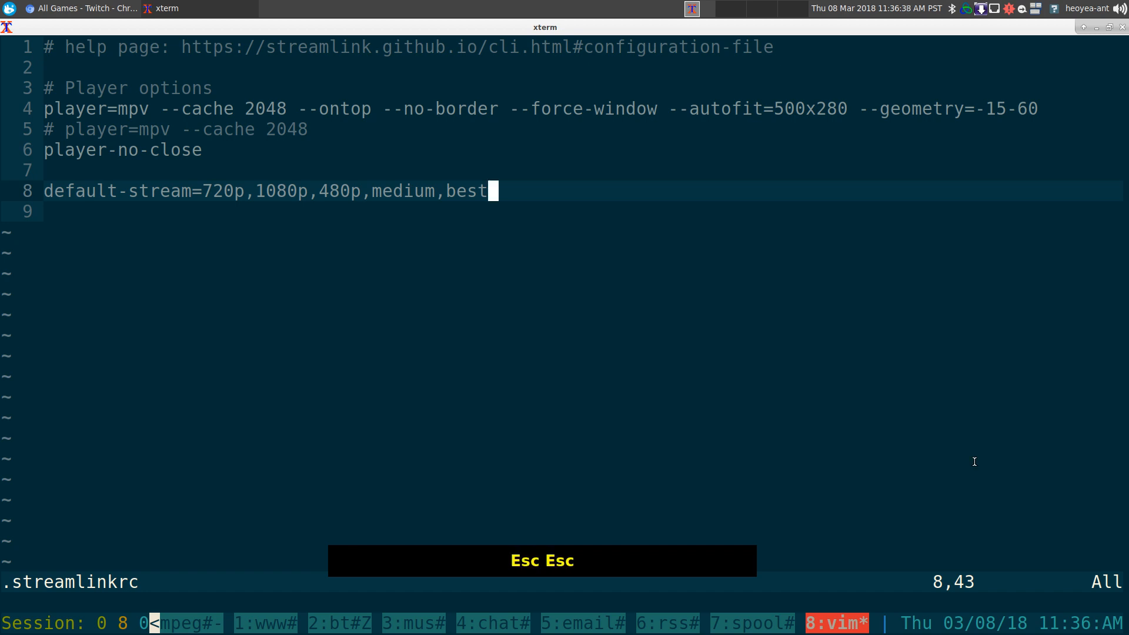